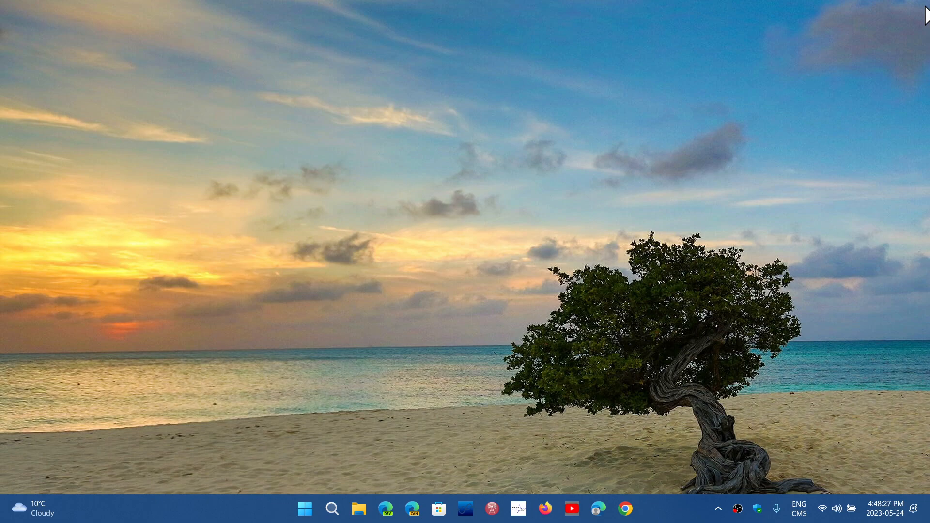
mouse_move(403, 458)
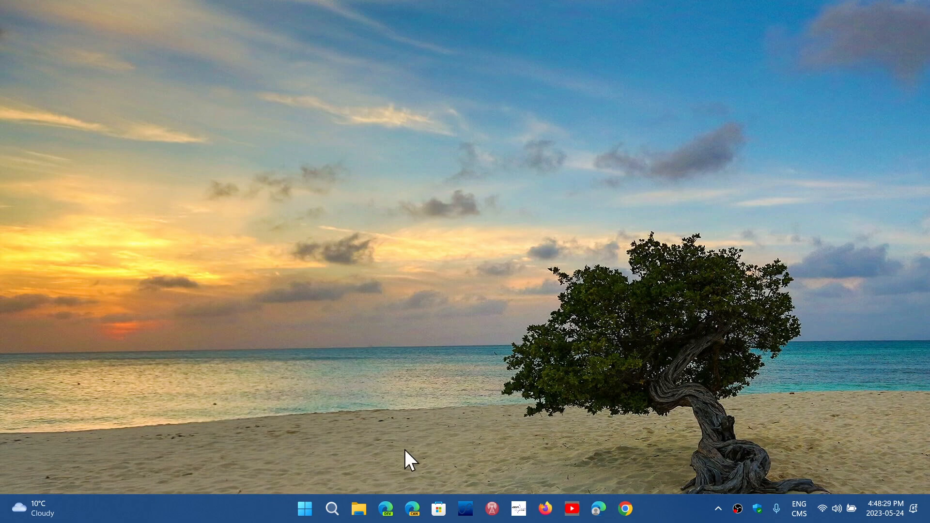
- Launch the pinned Settings app from the Start menu
left_click(304, 509)
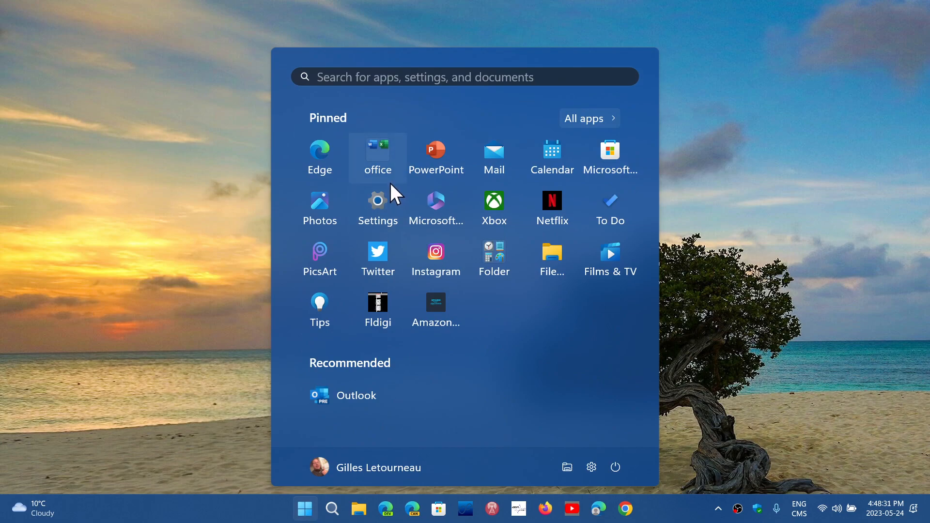
left_click(378, 201)
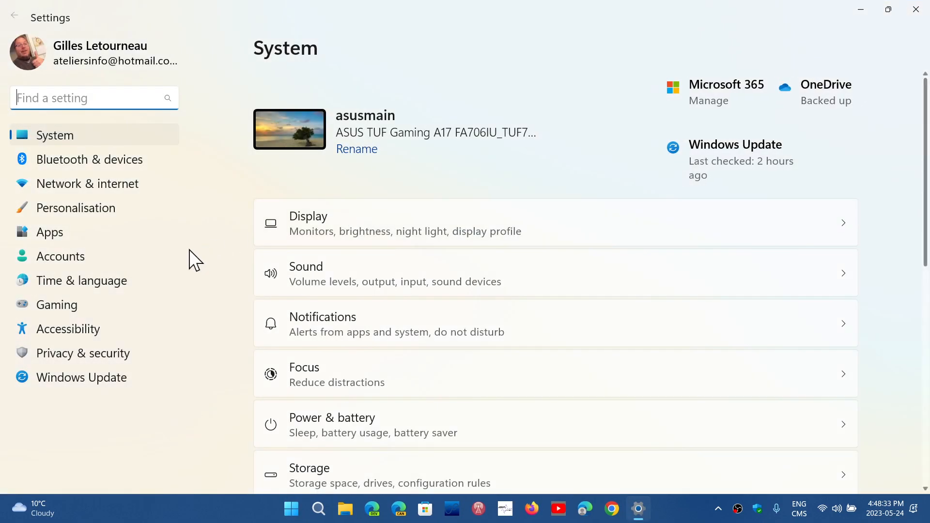
- Go to Time & language and open the 'Show the touch keyboard' choices
left_click(82, 280)
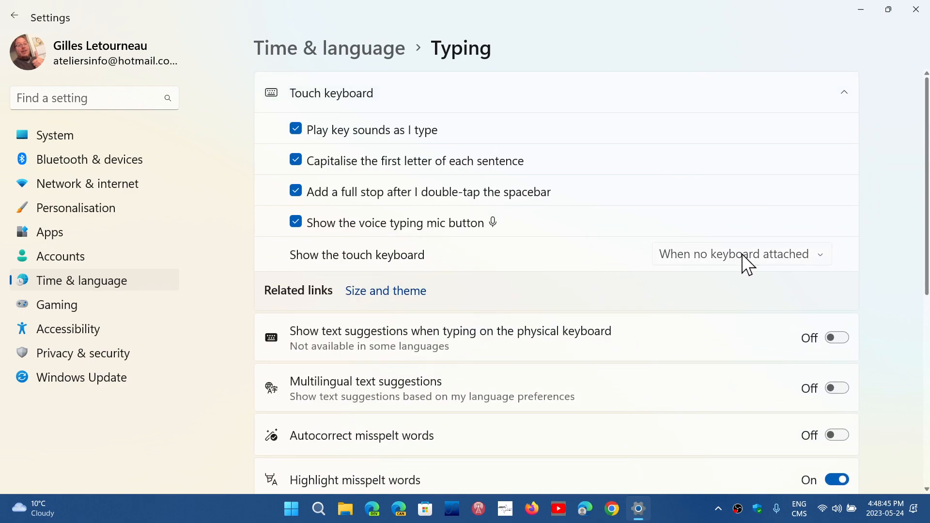
left_click(740, 254)
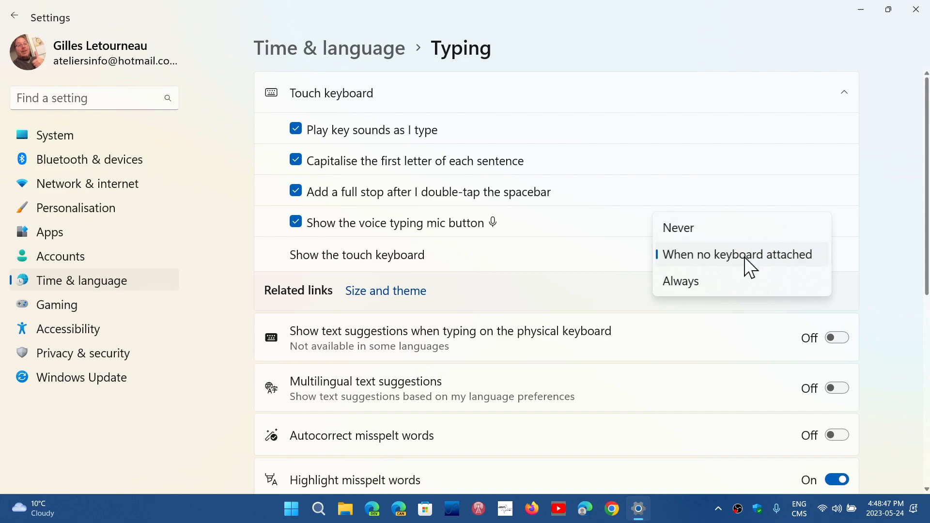
mouse_move(752, 284)
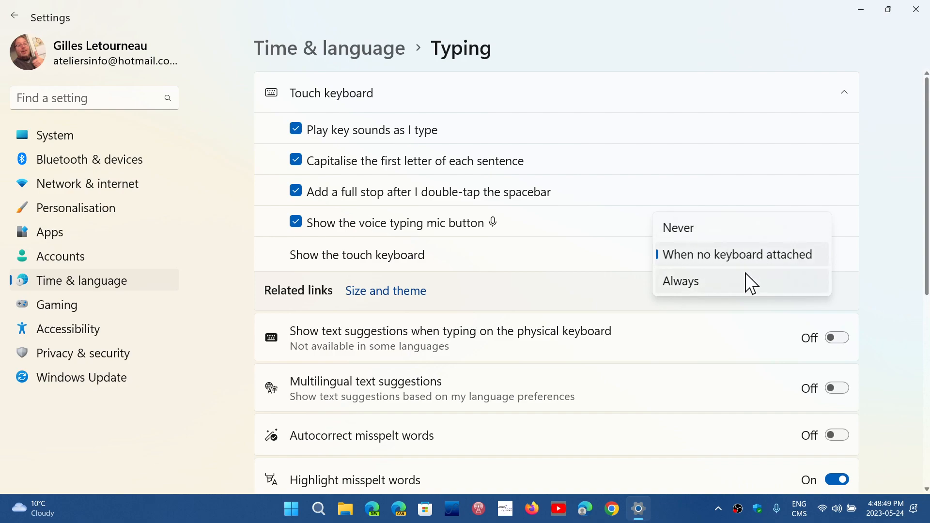
mouse_move(762, 299)
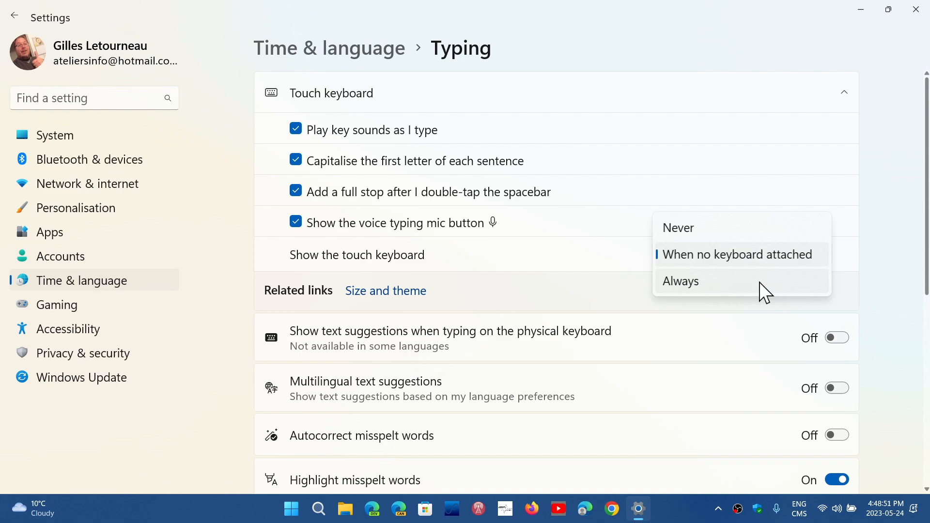
- Set 'Show the touch keyboard' to Always, then to 'When no keyboard attached'
left_click(680, 281)
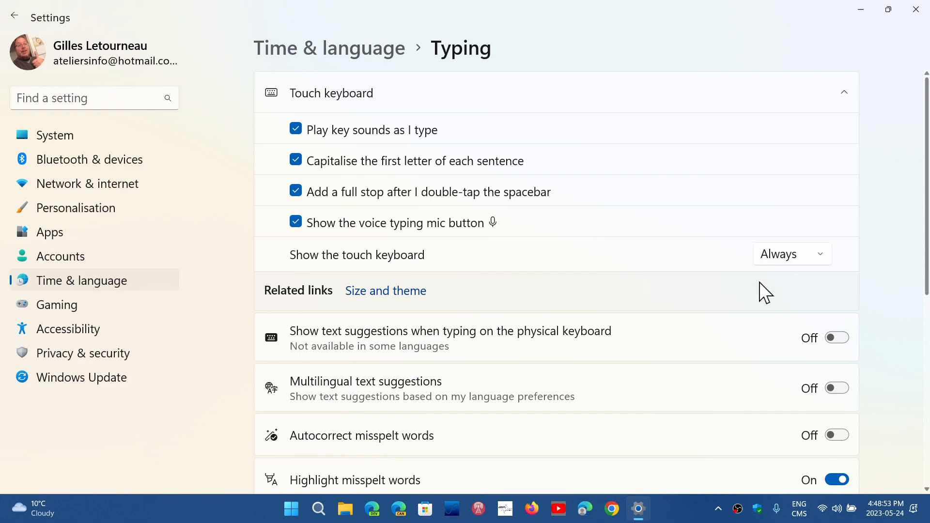
mouse_move(790, 265)
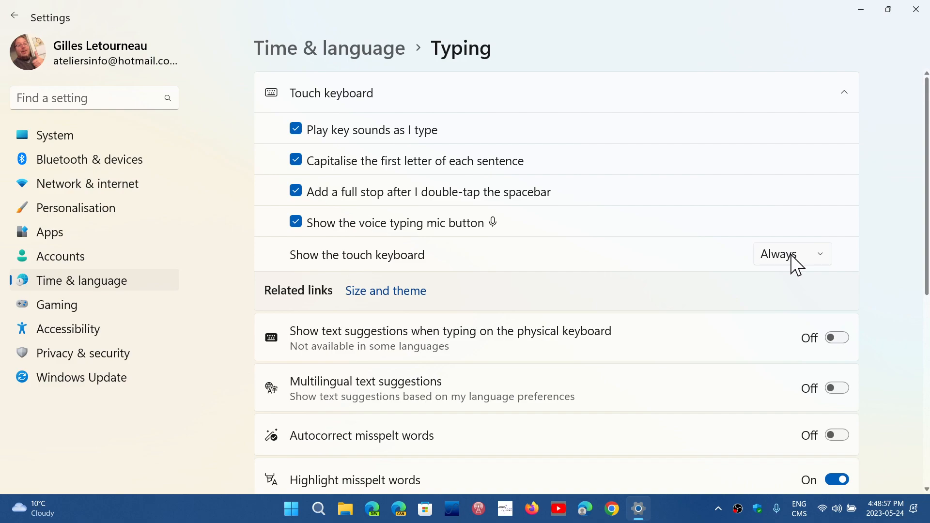
left_click(792, 254)
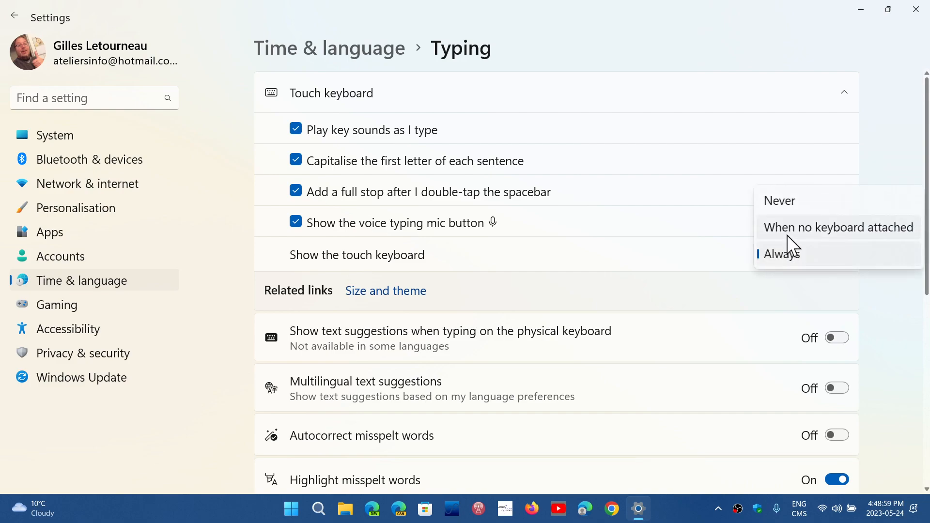
left_click(838, 227)
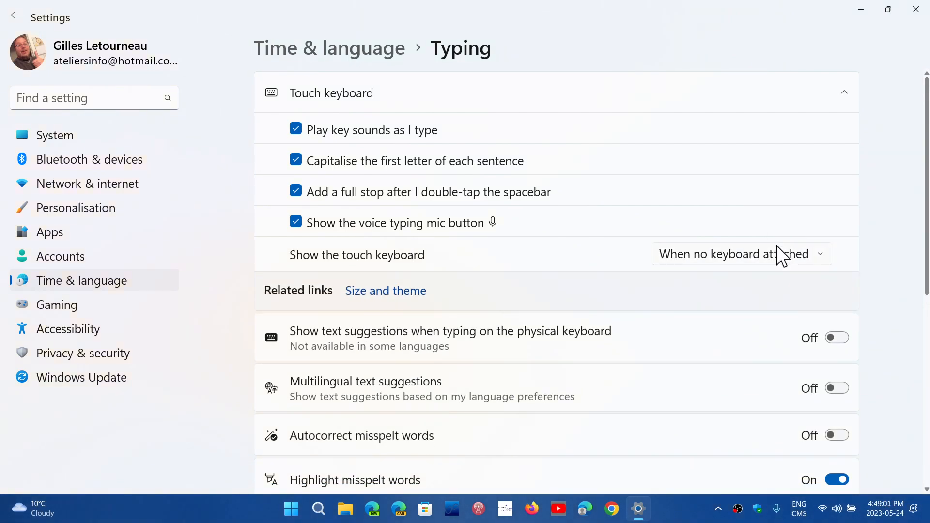
- Confirm 'When no keyboard attached' stays selected and close Settings
left_click(759, 254)
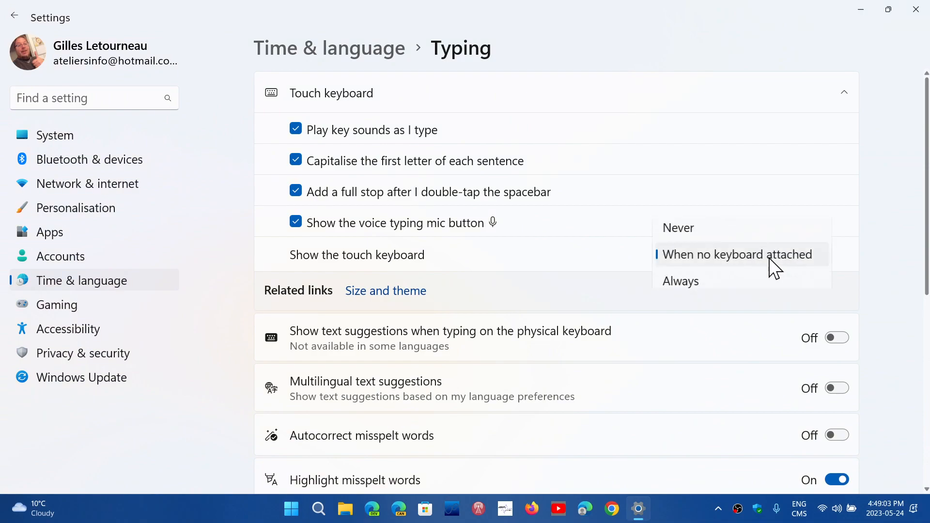
left_click(737, 255)
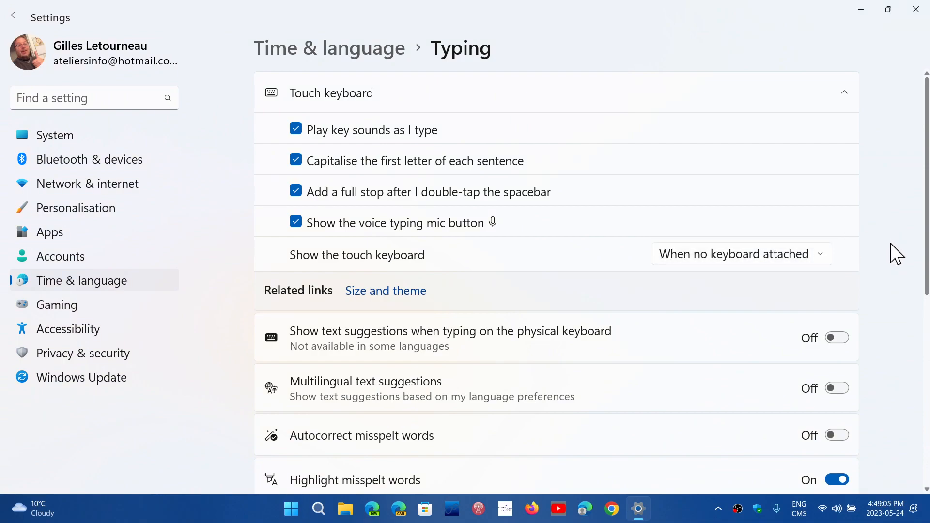
left_click(741, 254)
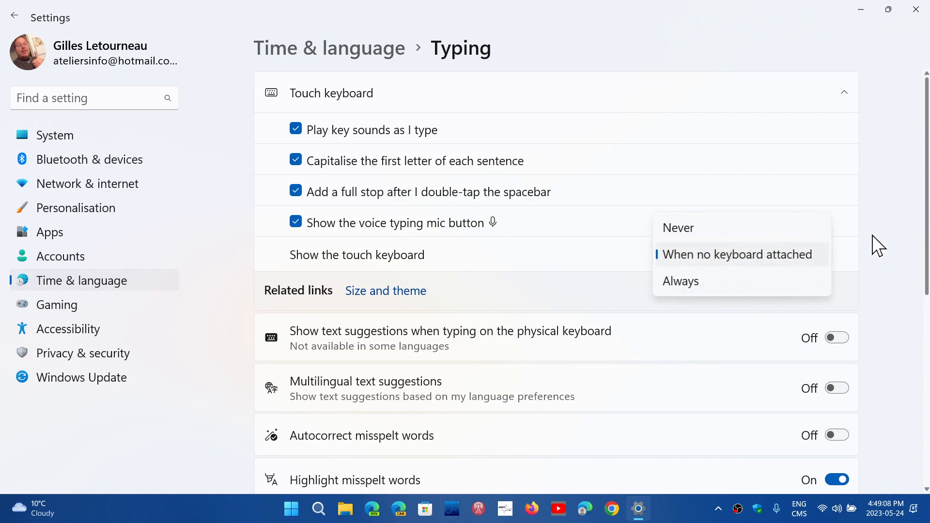
left_click(737, 254)
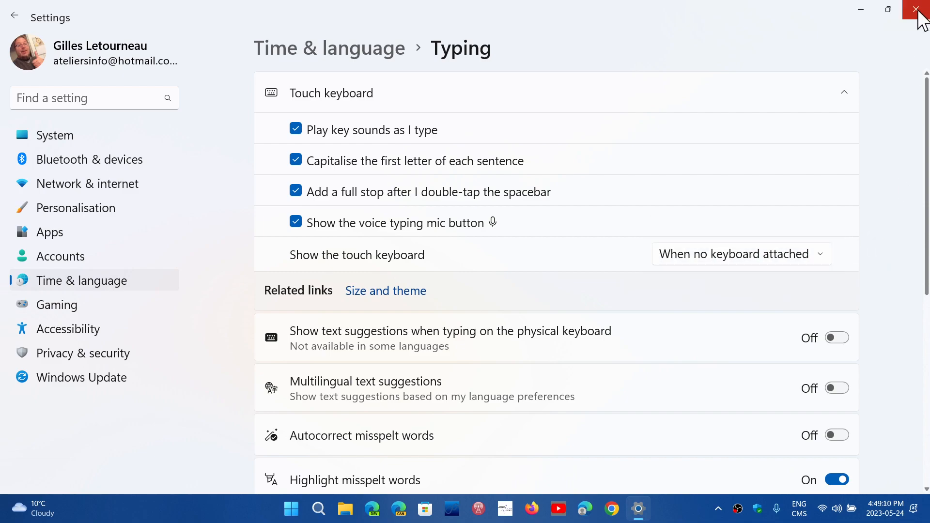
left_click(915, 9)
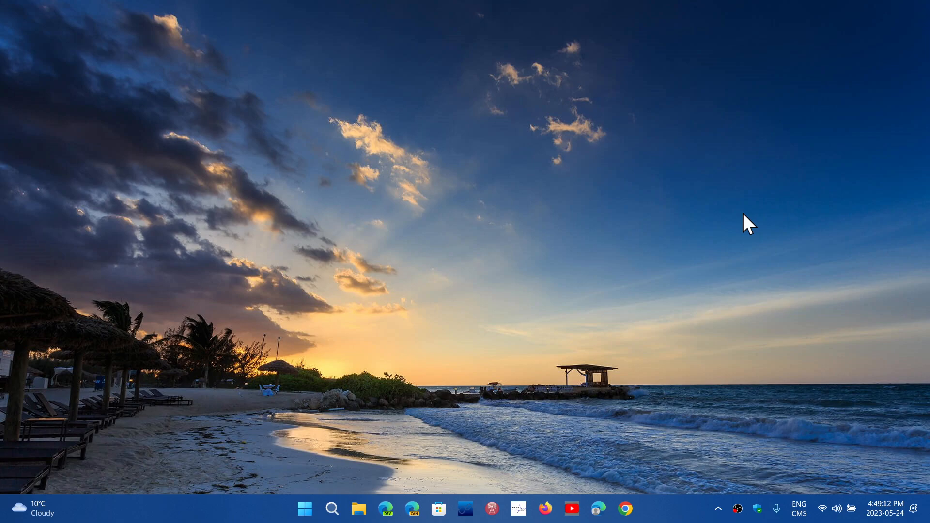